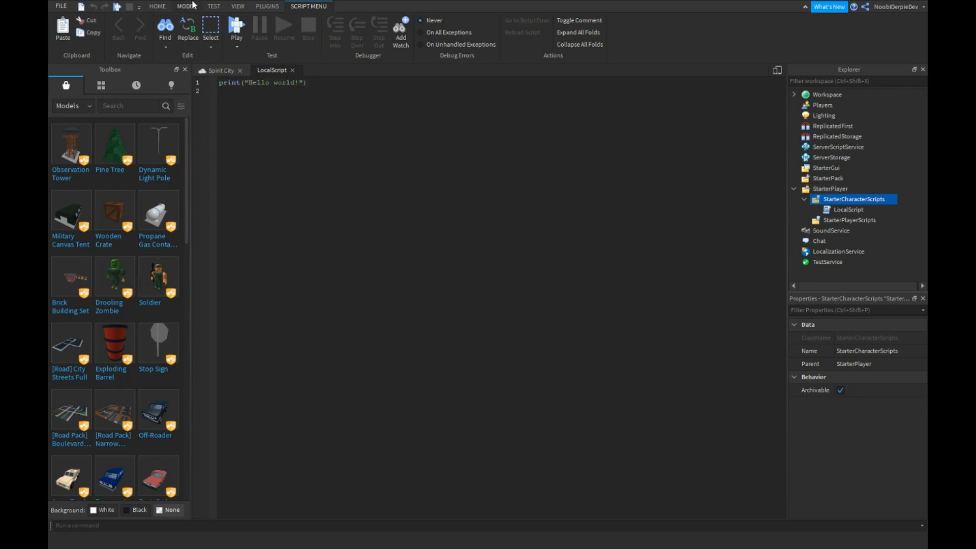
# Declare cam (workspace camera), plr (LocalPlayer) and char as Character or CharacterAdded:Wait().
pyautogui.write('local cam = workspace.CurrentCamera')
pyautogui.write('local pl')
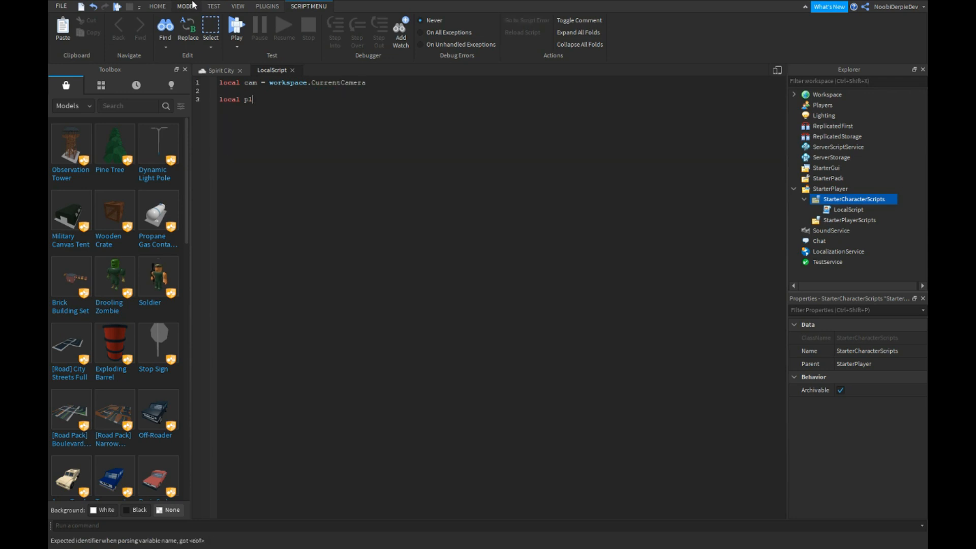
pyautogui.write('r = game.Players.LocalPlayer')
pyautogui.write('loa')
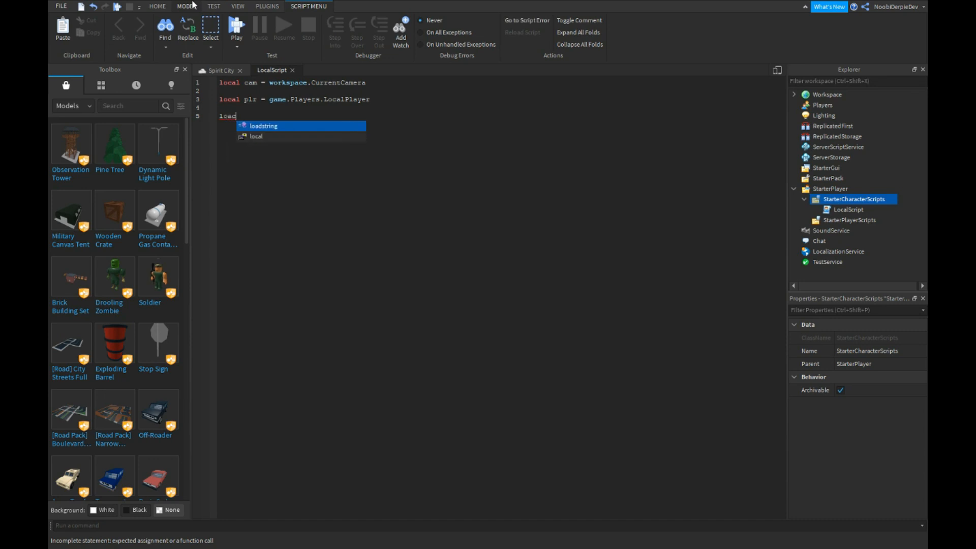
pyautogui.write('char = plr.Character or plr')
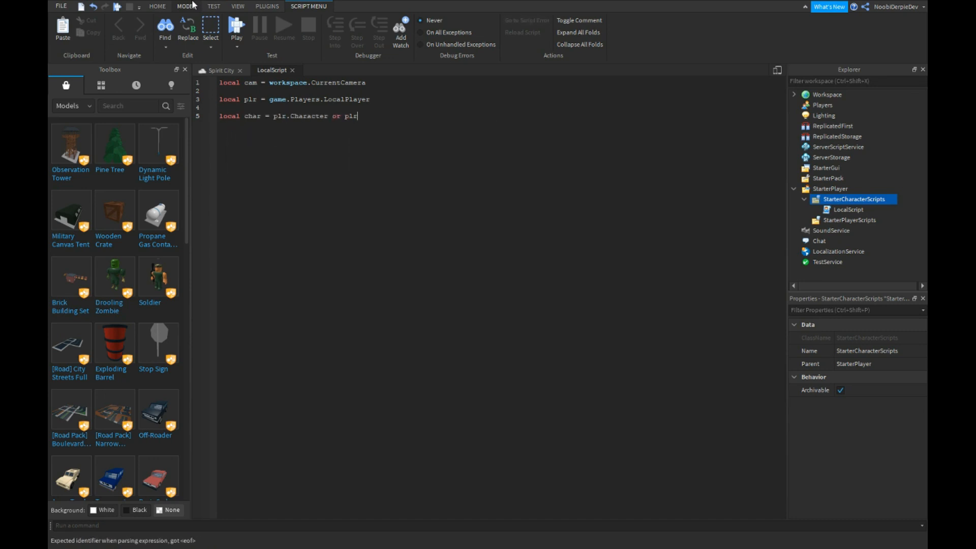
pyautogui.write('.CharacterAdded:w')
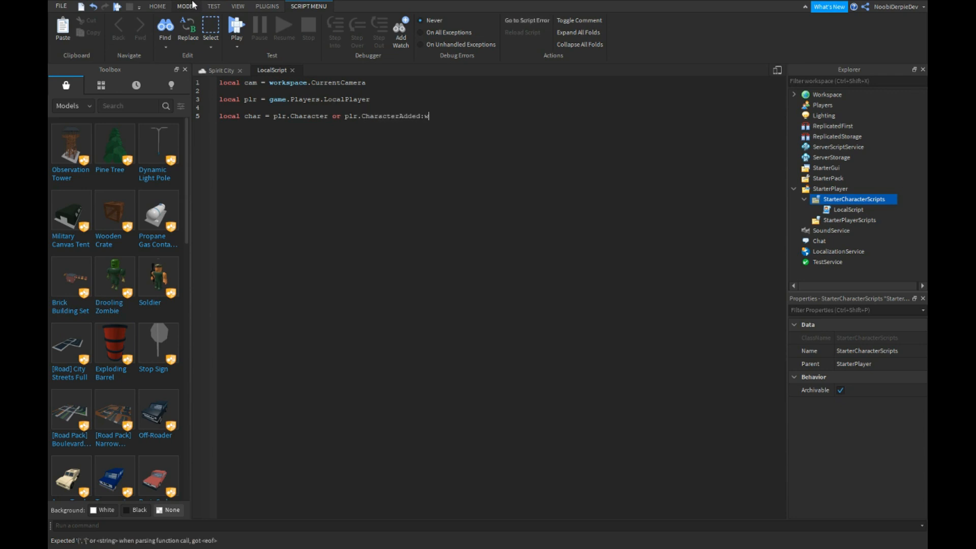
pyautogui.press('Backspace')
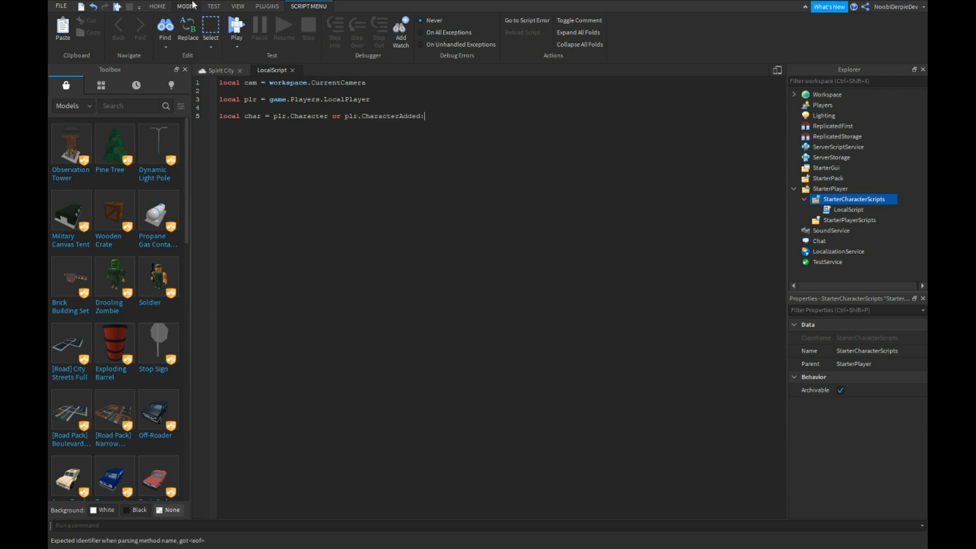
pyautogui.write('Wait()')
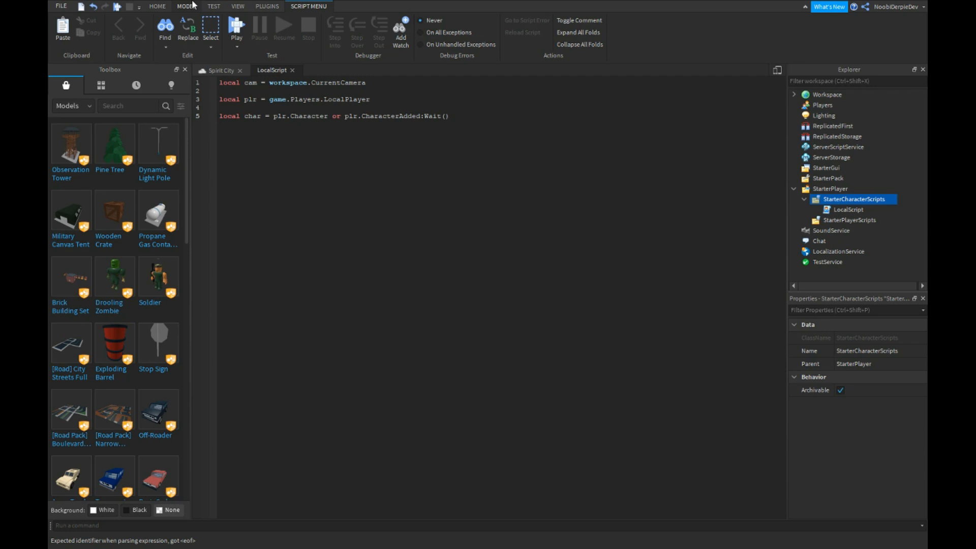
# Declare hrp as char:WaitForChild("HumanoidRootPart").
pyautogui.write('local hrp = char:')
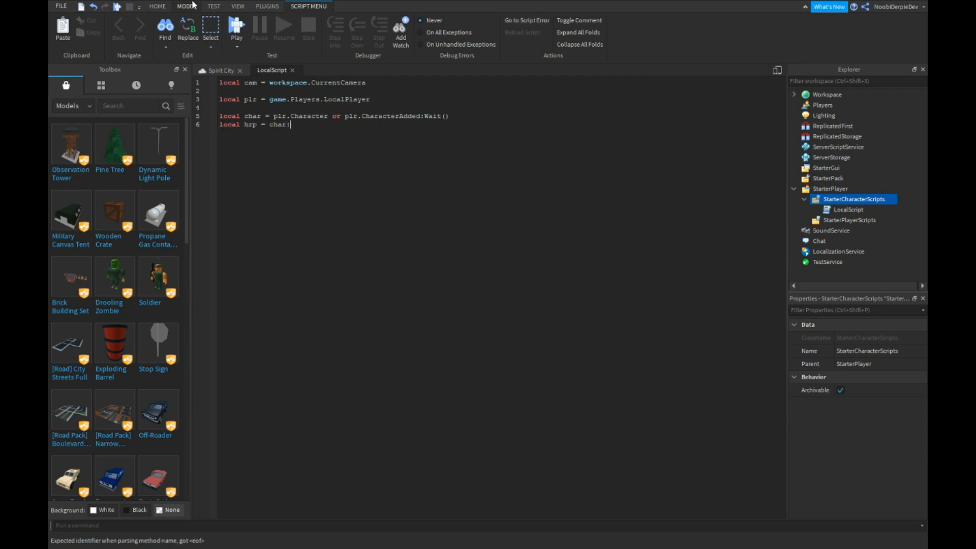
pyautogui.write('WaitForChild("HumanoidRootPart')
pyautogui.write('local')
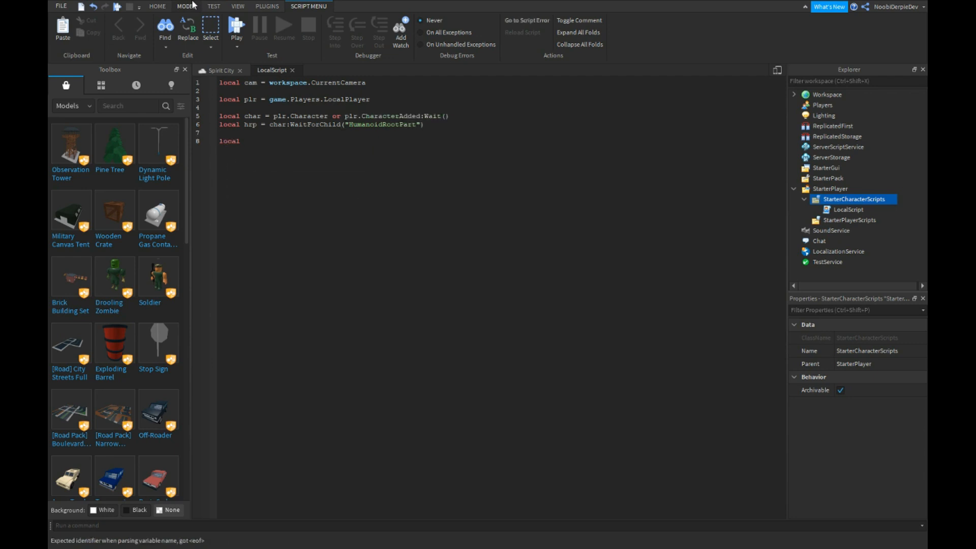
# Declare neck via char:FindFirstChild("Neck", true) and y as neck.C0.Y.
pyautogui.write('neck = char:FindFirstChild("Neck", true')
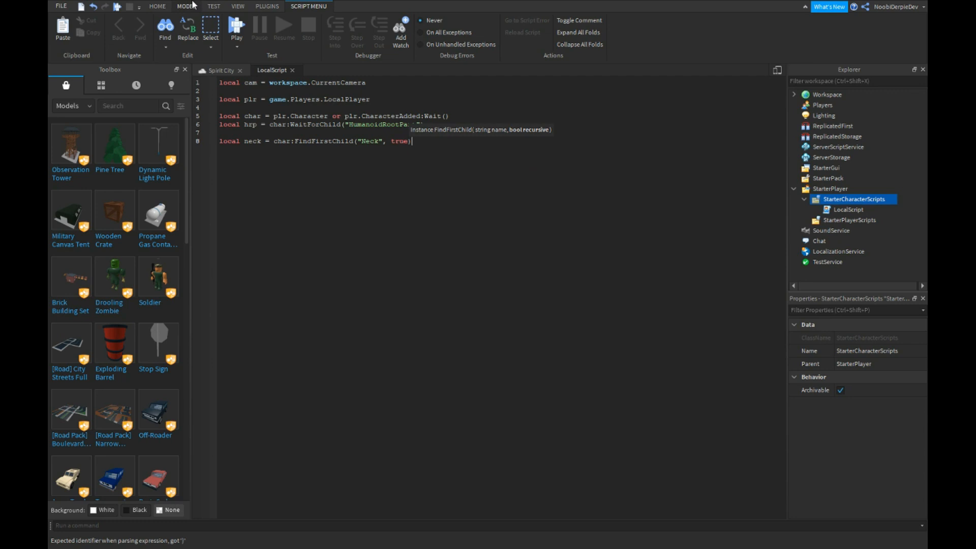
pyautogui.write('local y = neck.C0.Y')
pyautogui.write('game')
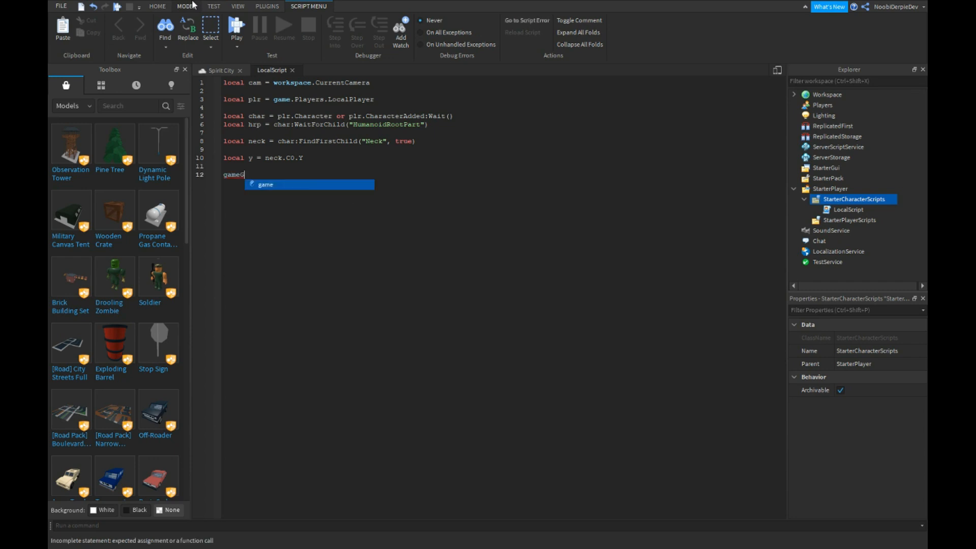
# Connect RenderStepped and, if neck exists, compute camDirection from hrp.CFrame:ToObjectSpace(cam.CFrame).LookVector.
pyautogui.write(':GetService(runService").RenderStepped:Connect(function(')
pyautogui.write('if neck')
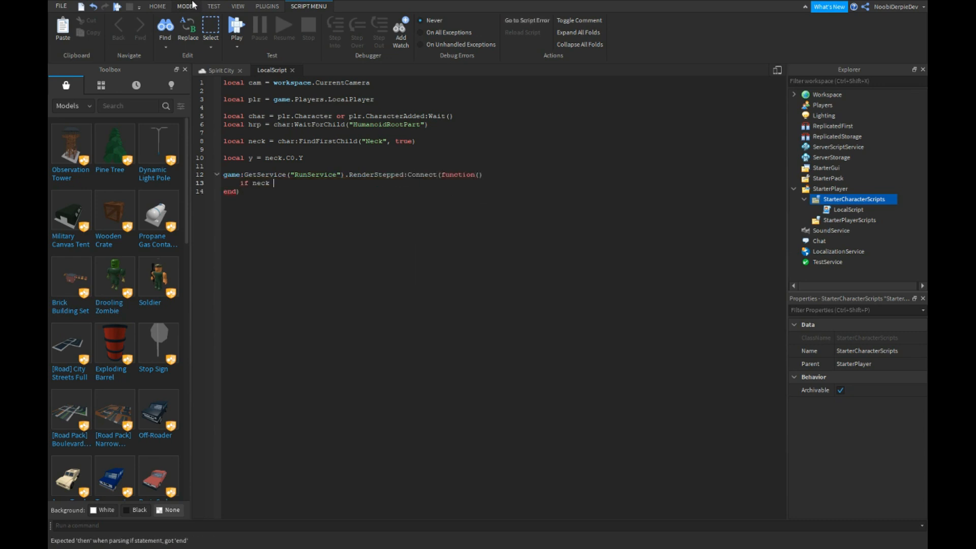
pyautogui.write('then')
pyautogui.write('local camDirection = hrp')
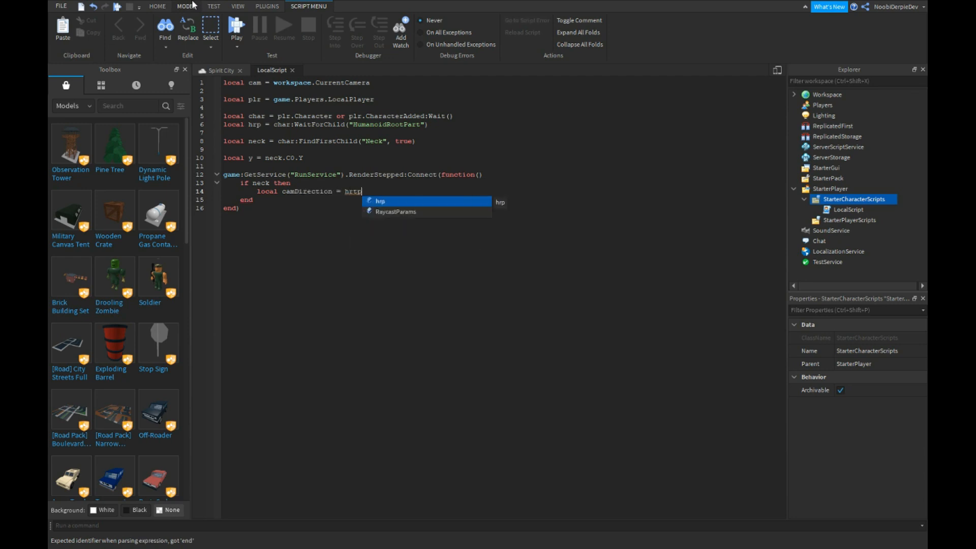
pyautogui.write('.CFrame')
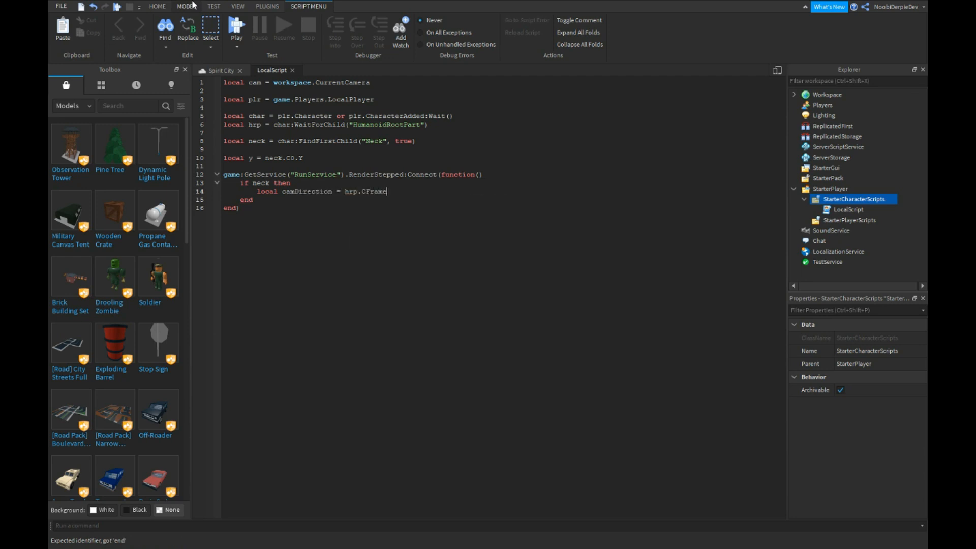
pyautogui.write(':ToObjectSpace(cam.CFrame).')
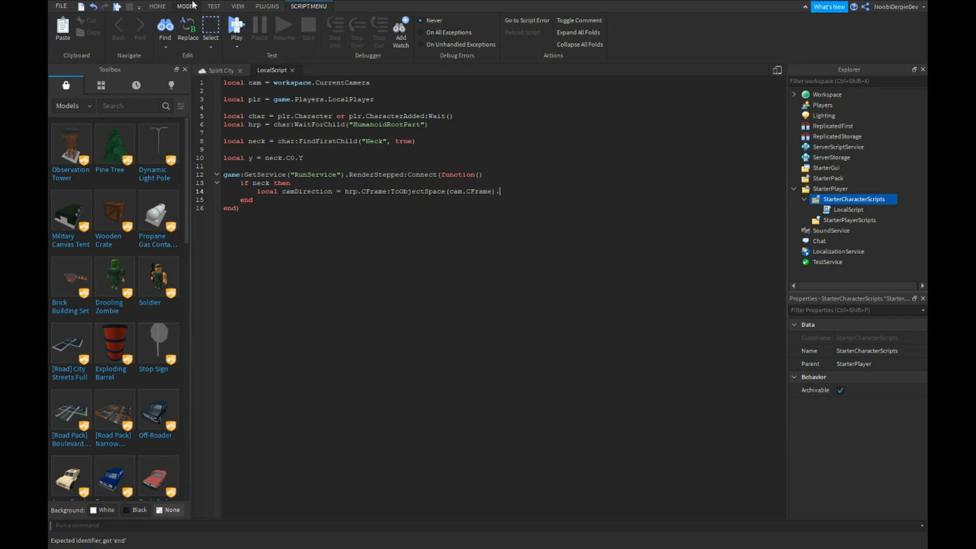
pyautogui.write('LookVector')
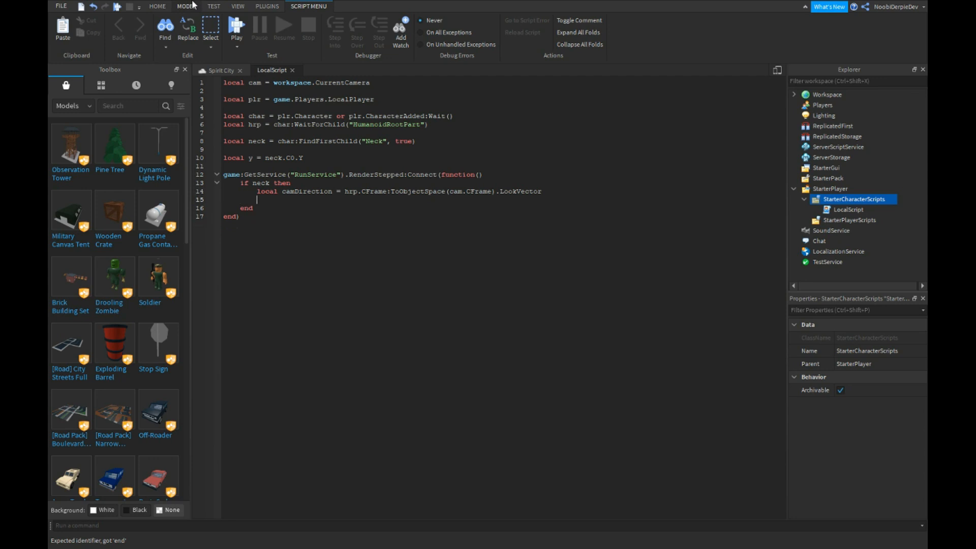
pyautogui.write('neck.C0')
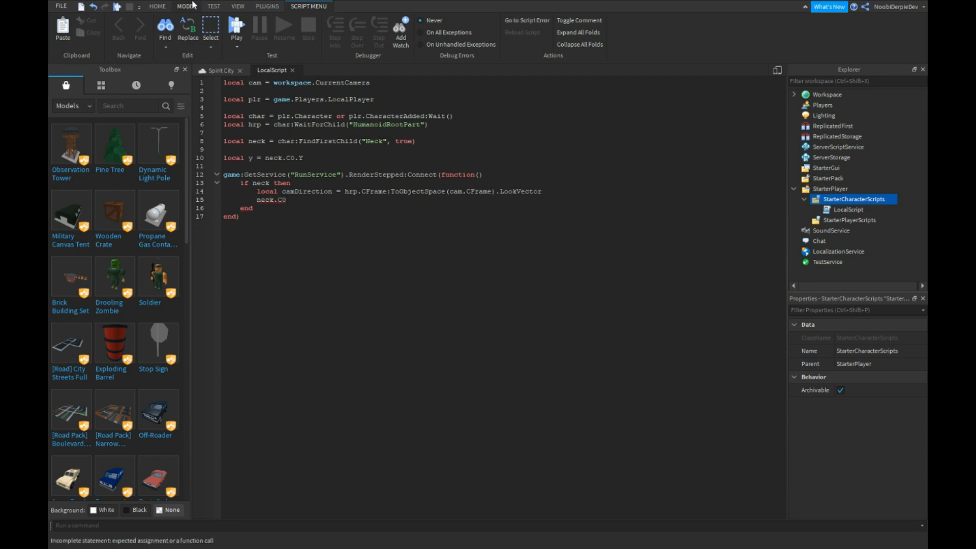
# Set neck.C0 to CFrame.new(0,y,0) * Angles(0,-camDirection.X,0) * Angles(camDirection.Y,0,0).
pyautogui.write('= CFrame.new()')
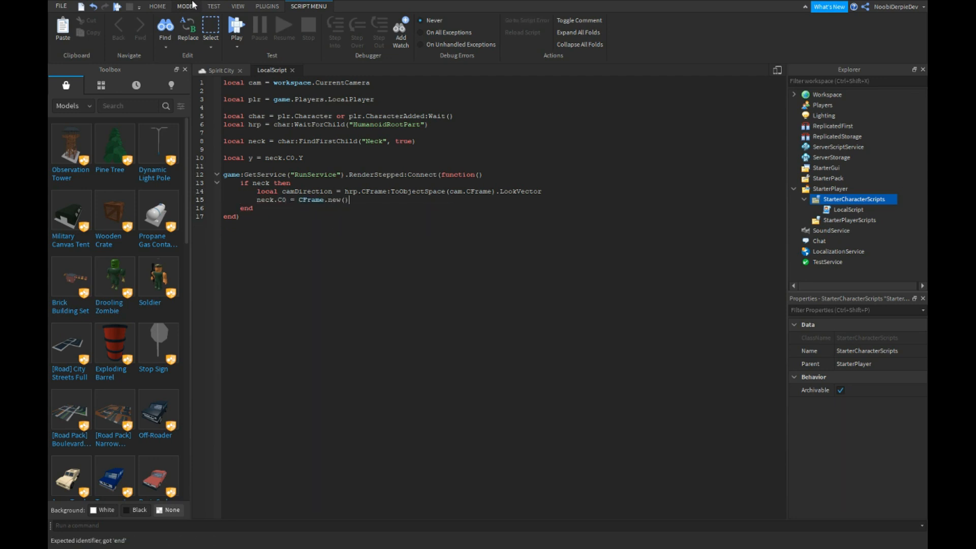
pyautogui.write('0,')
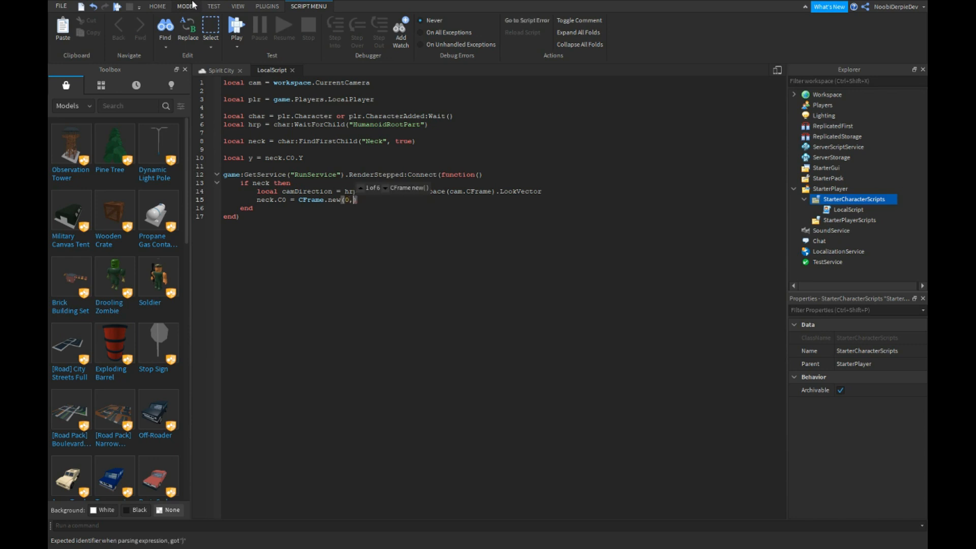
pyautogui.write('y,0')
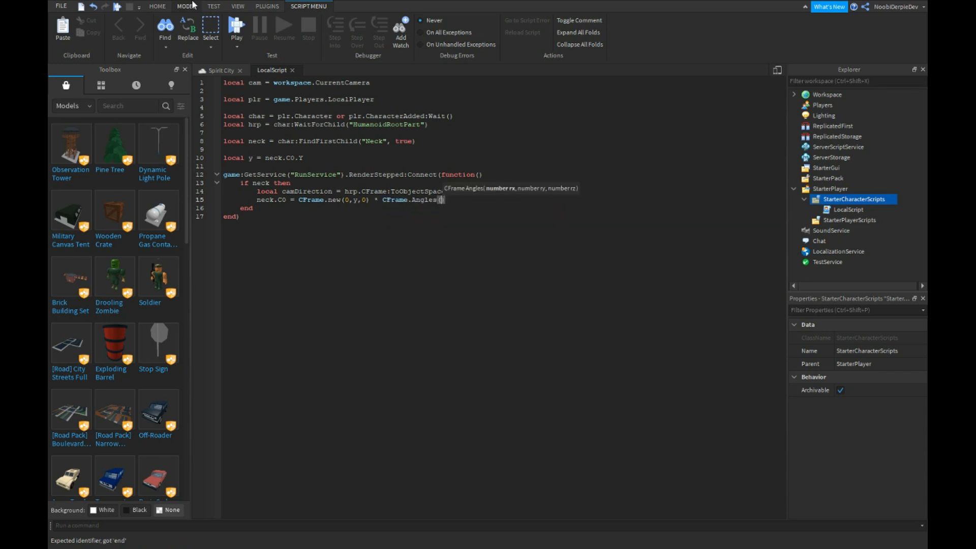
pyautogui.write('0,-camDirection')
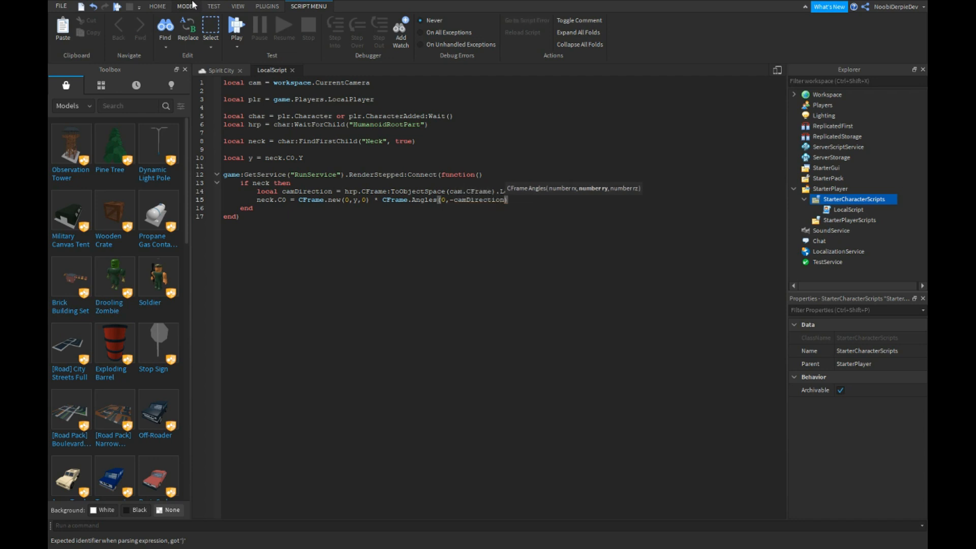
pyautogui.write('.')
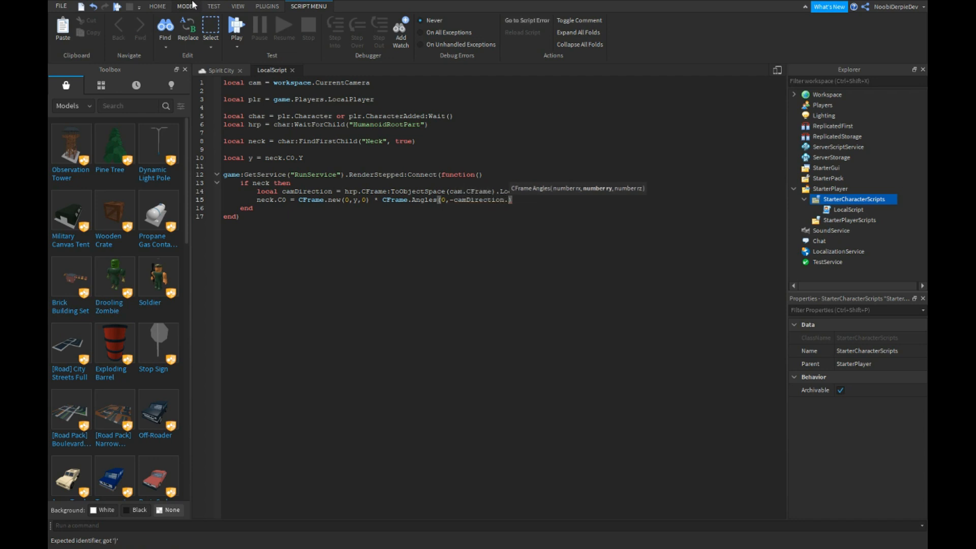
pyautogui.write('X,0')
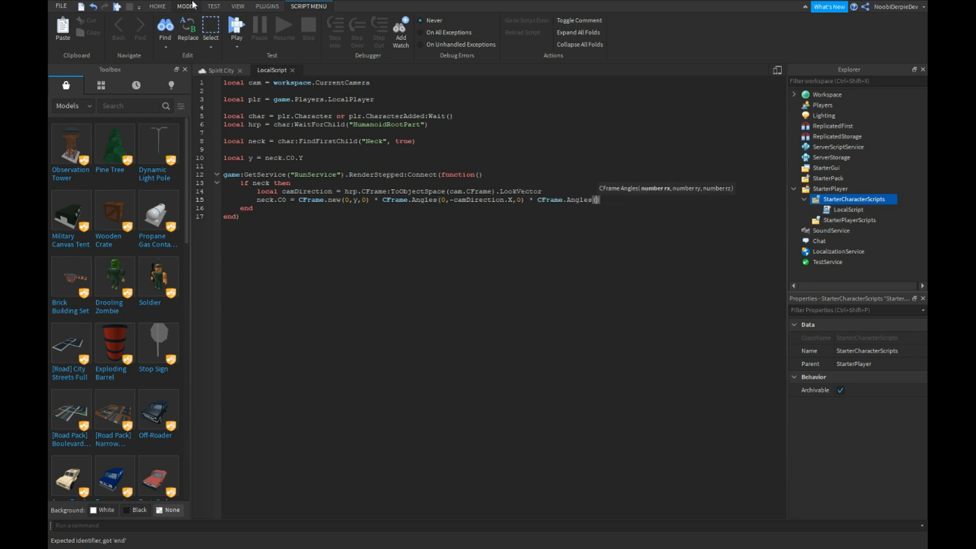
pyautogui.write('(camDirection.Y')
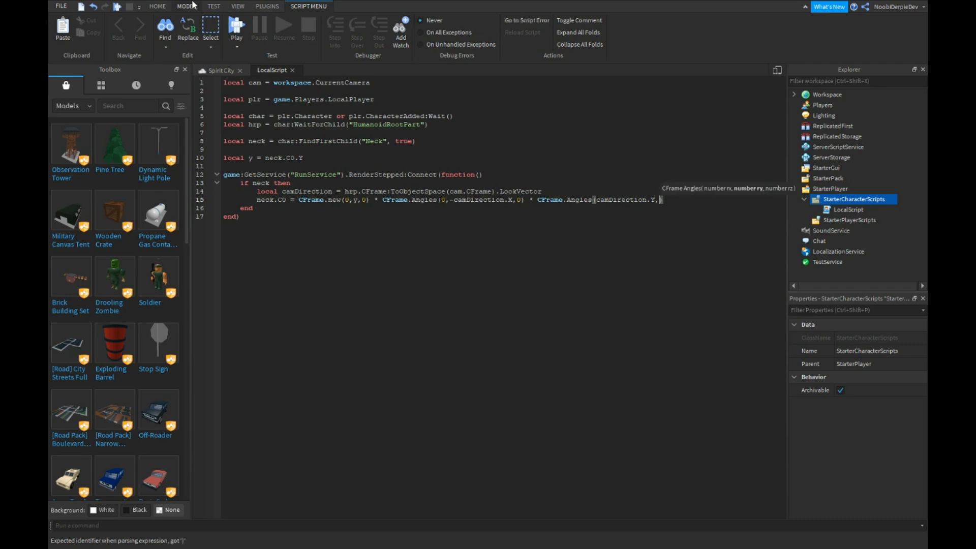
pyautogui.write(',0,0)')
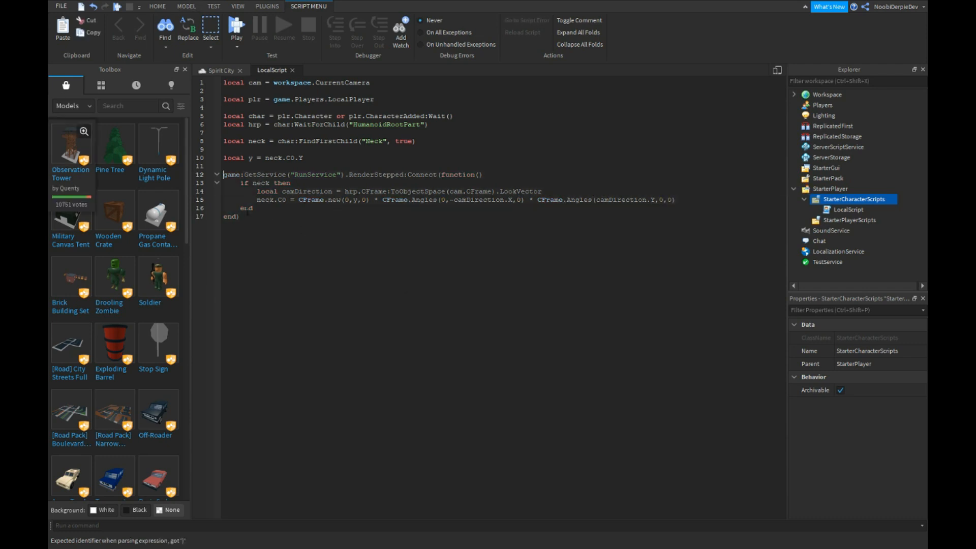
# Paste a copy of the RenderStepped block, return to the Spirit City view and start a play test.
pyautogui.press('ctrl+v')
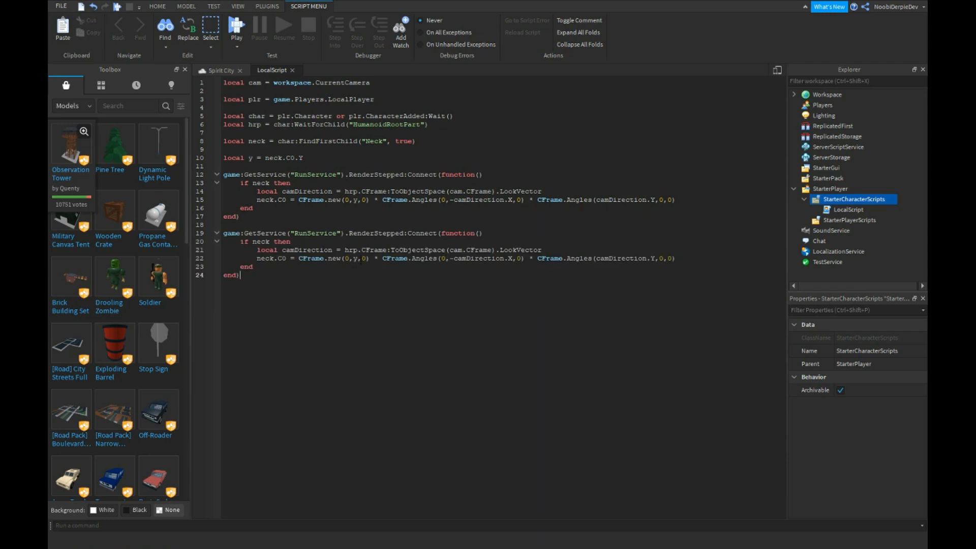
pyautogui.write('i')
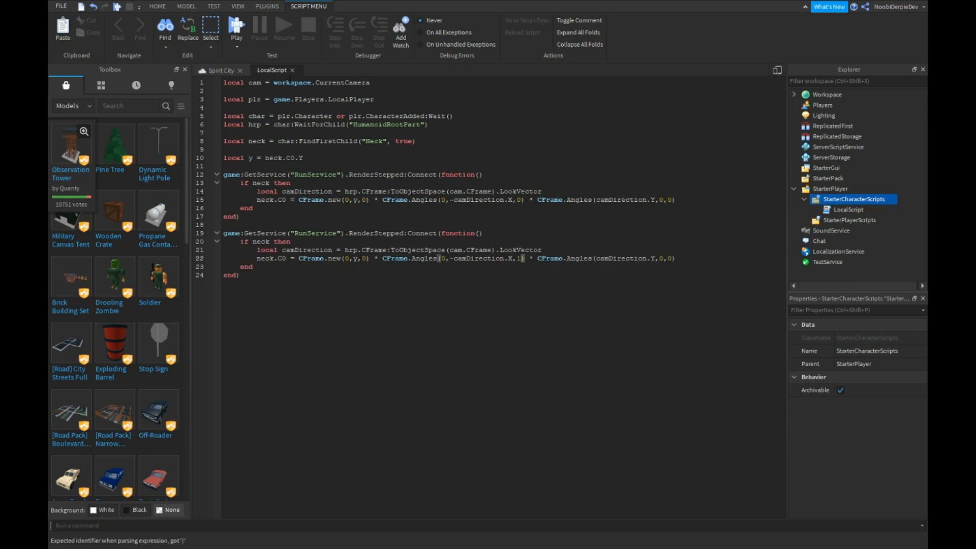
pyautogui.click(77, 71)
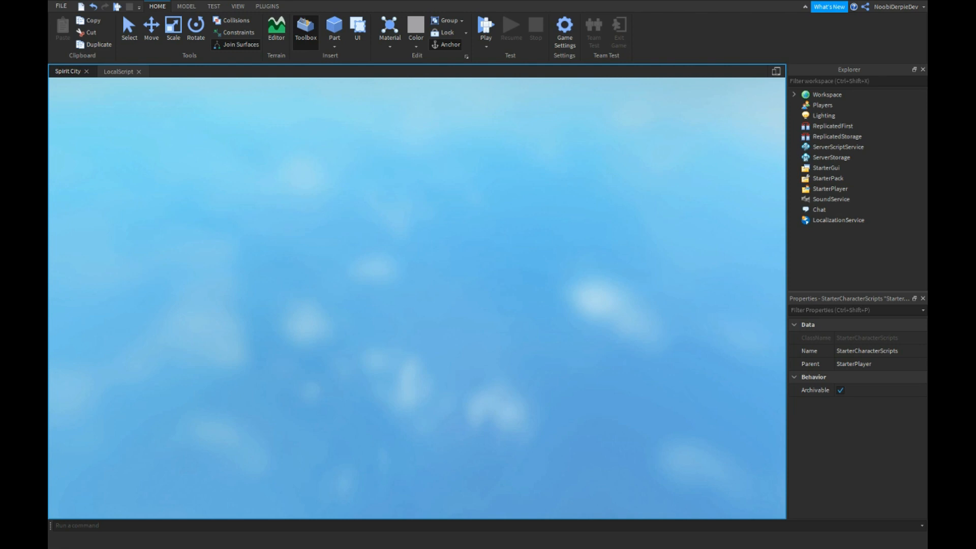
pyautogui.click(485, 28)
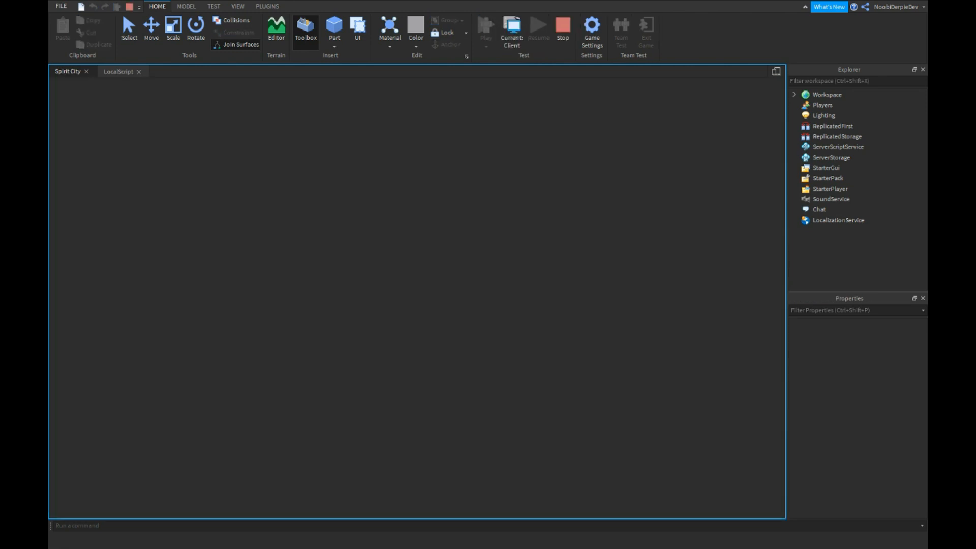